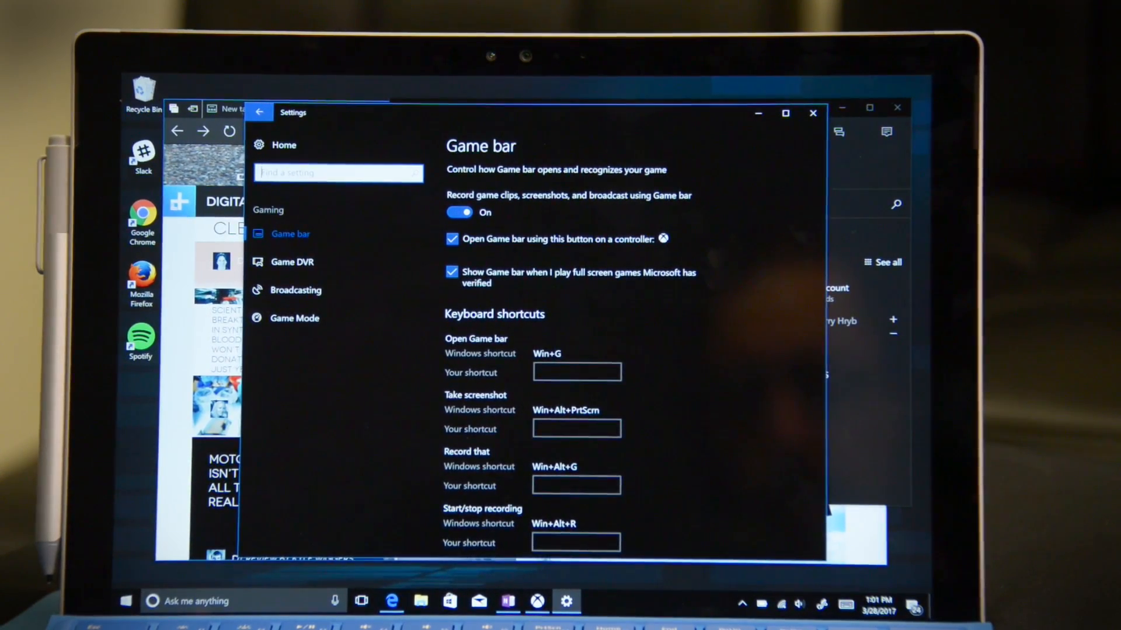
- Open the Broadcasting page of Gaming settings, showing broadcast audio and camera options
click(296, 289)
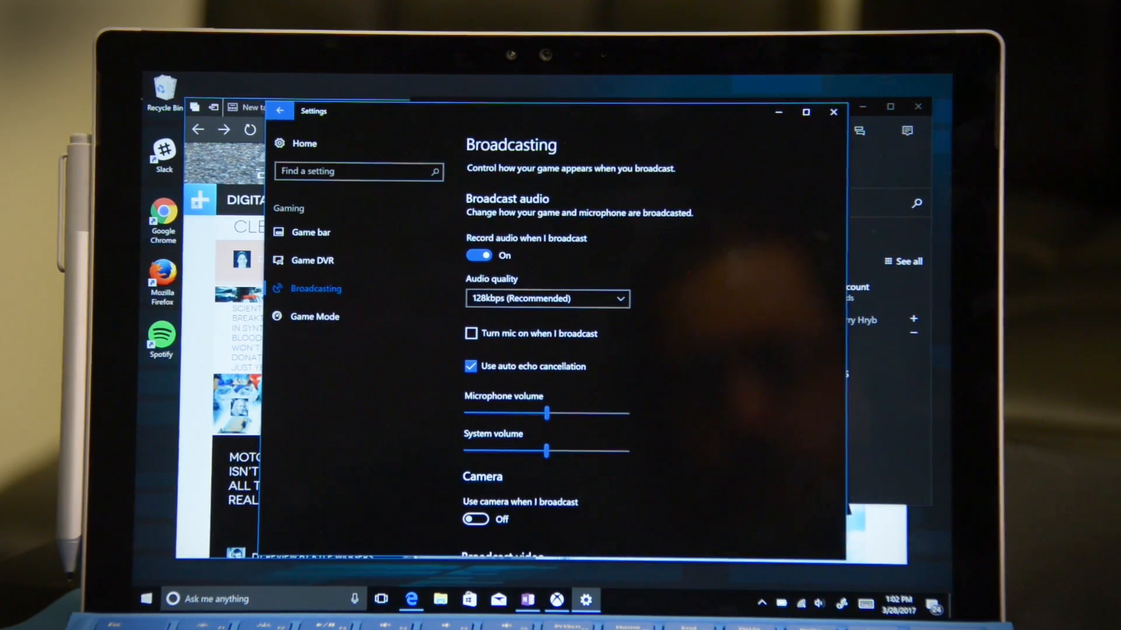
click(315, 316)
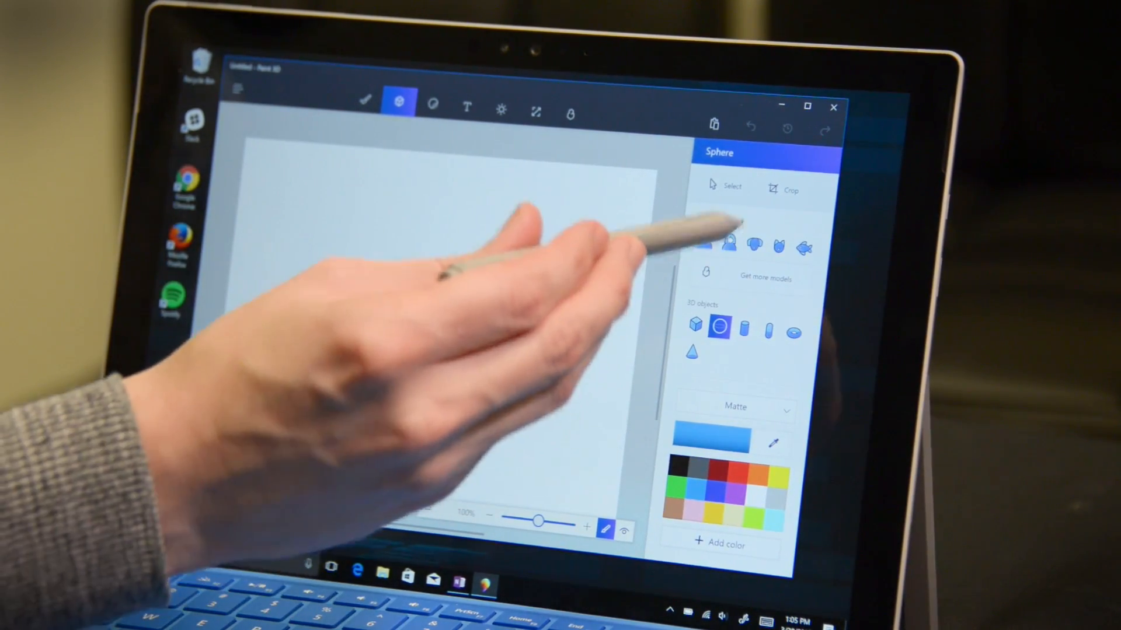
- Choose the Dog from the 3D models to place a blue dog on the canvas
click(752, 244)
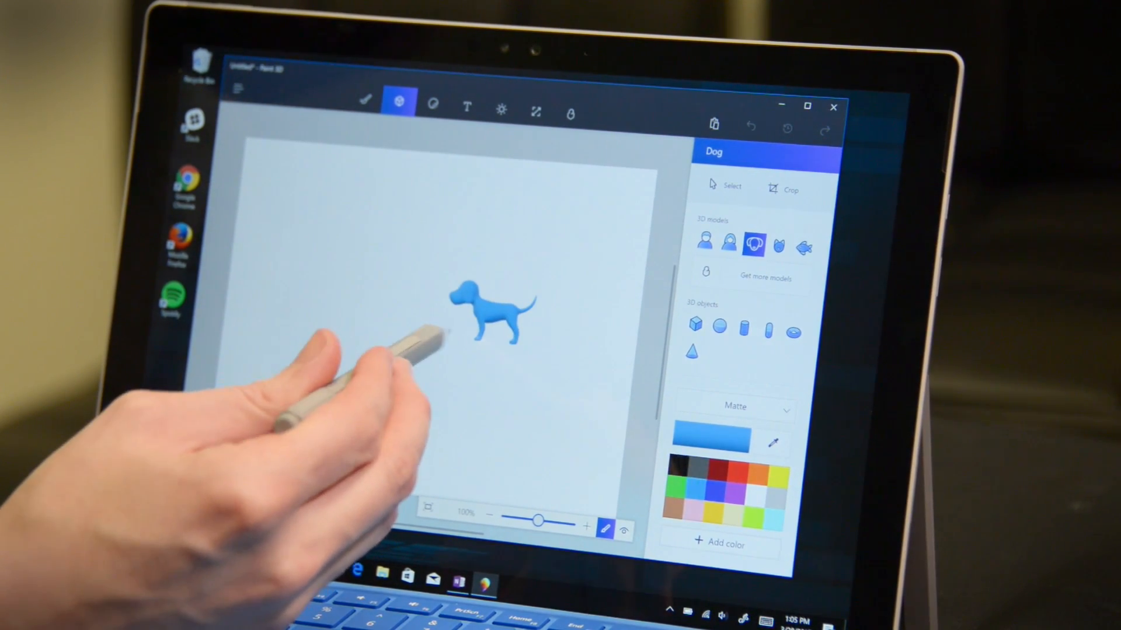
- Select the blue dog model to reveal its bounding box and rotation handles
click(493, 314)
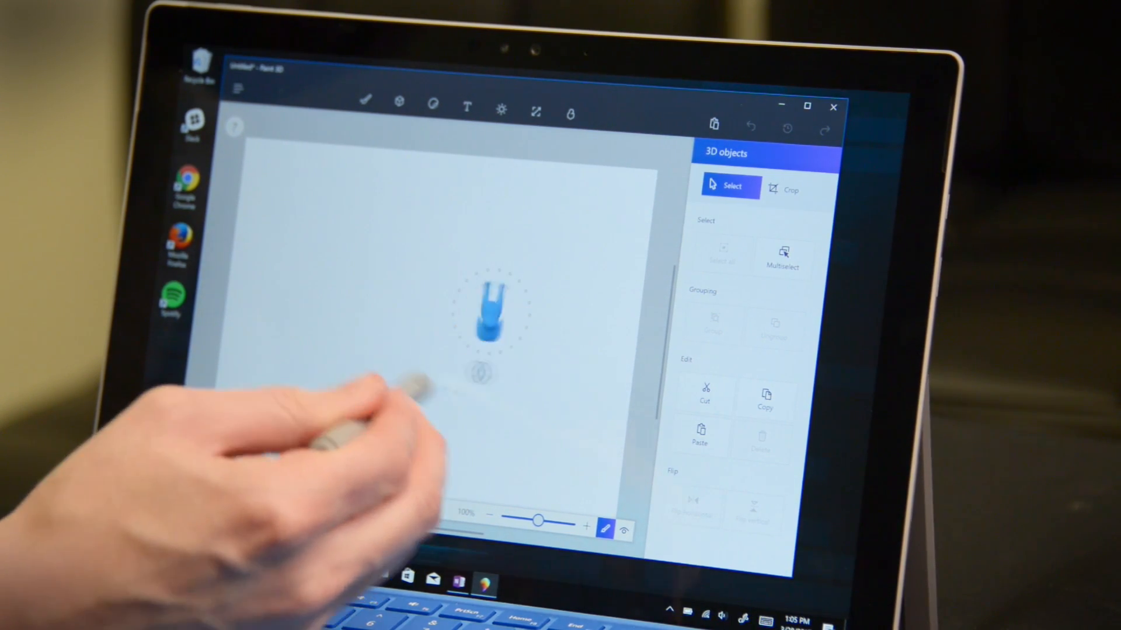
click(489, 314)
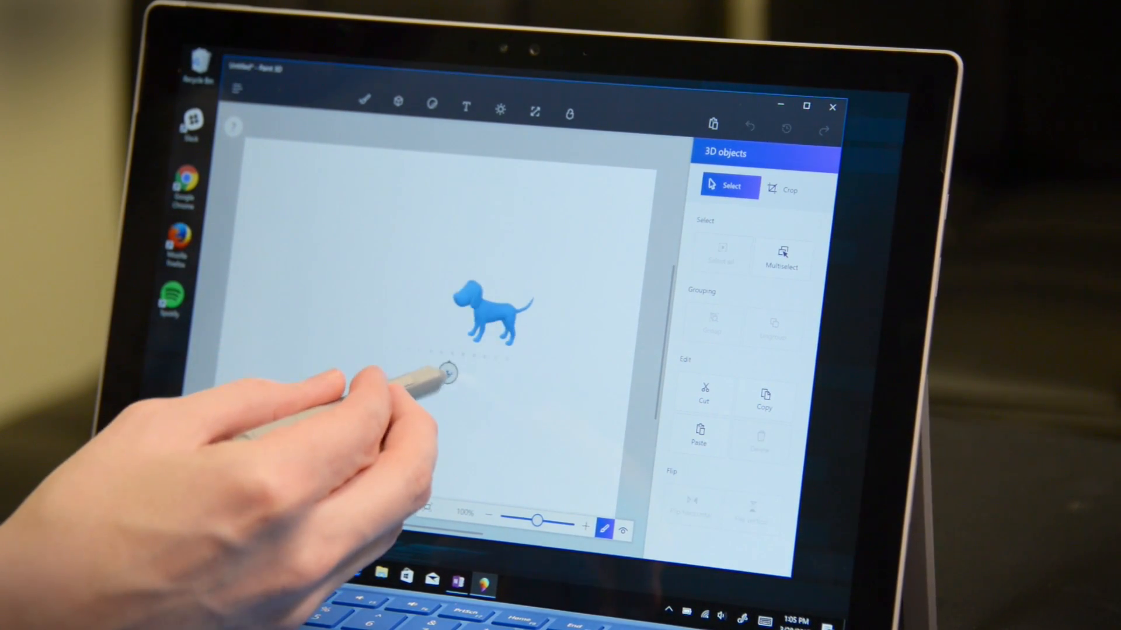
click(490, 314)
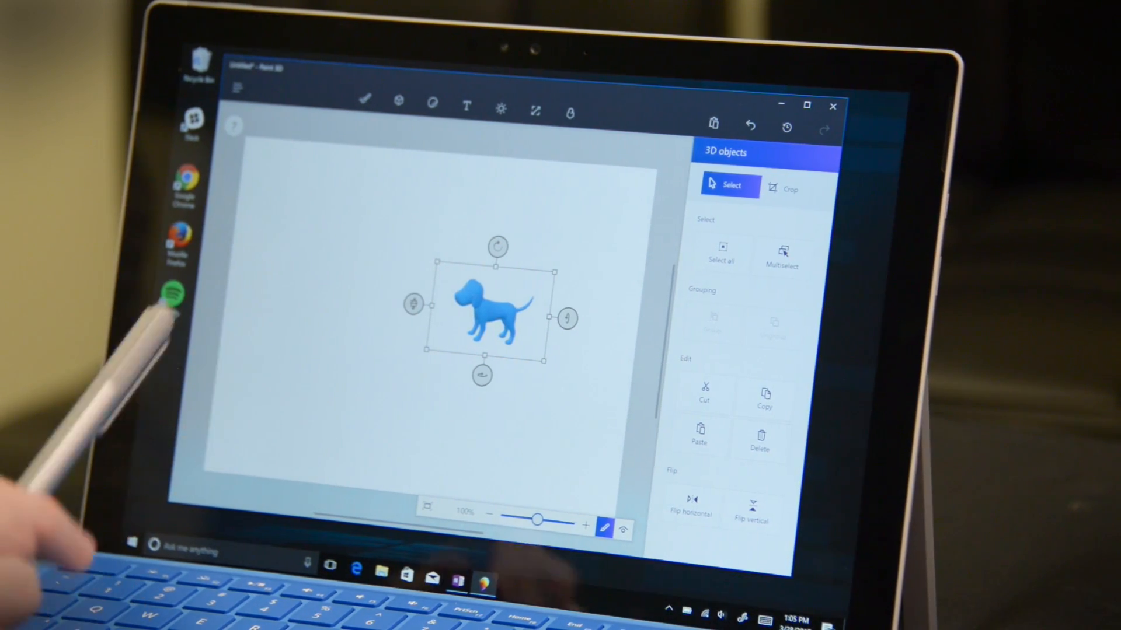